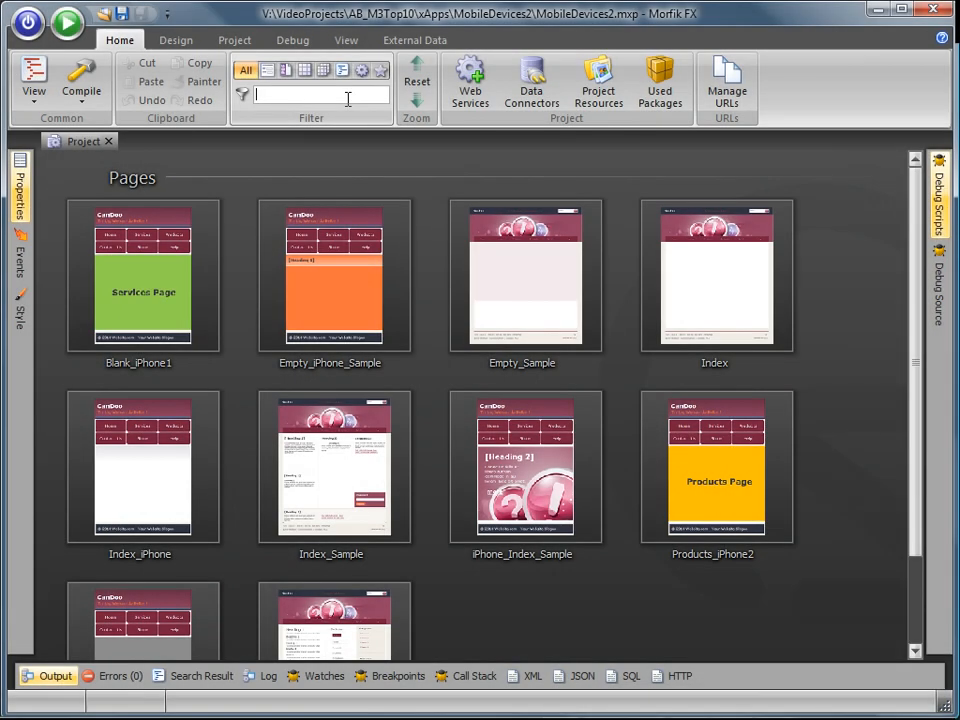
Step: Enter 'iphone' while the CanDoo site runs in the Morfik Debug Browser
type("iphone")
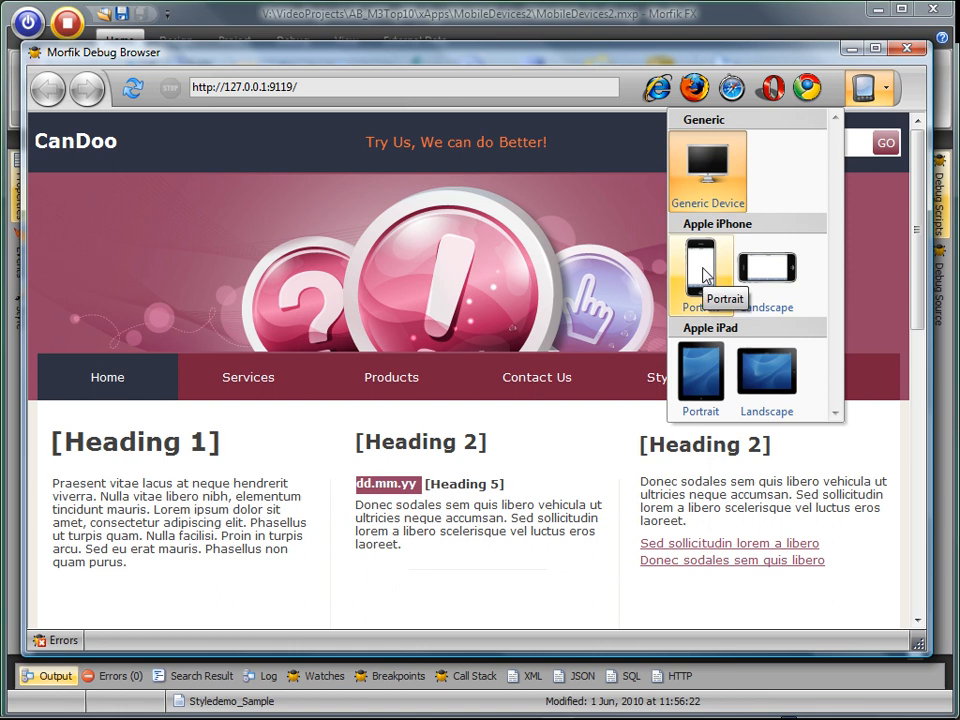
Step: Preview the site in iPhone portrait emulation and return to its Home page
left_click(700, 275)
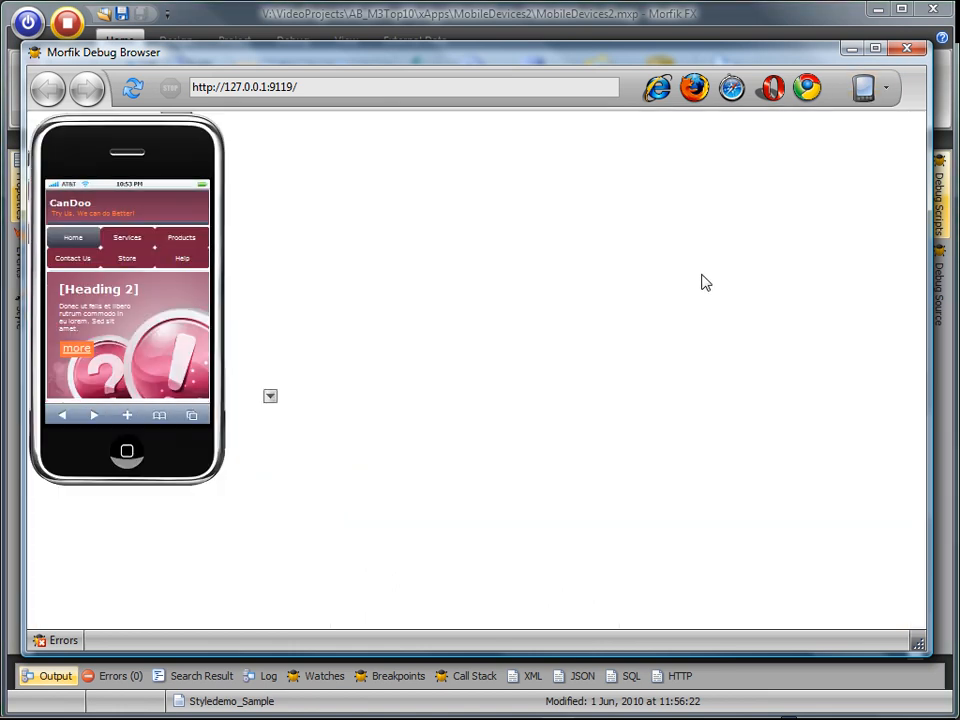
left_click(127, 240)
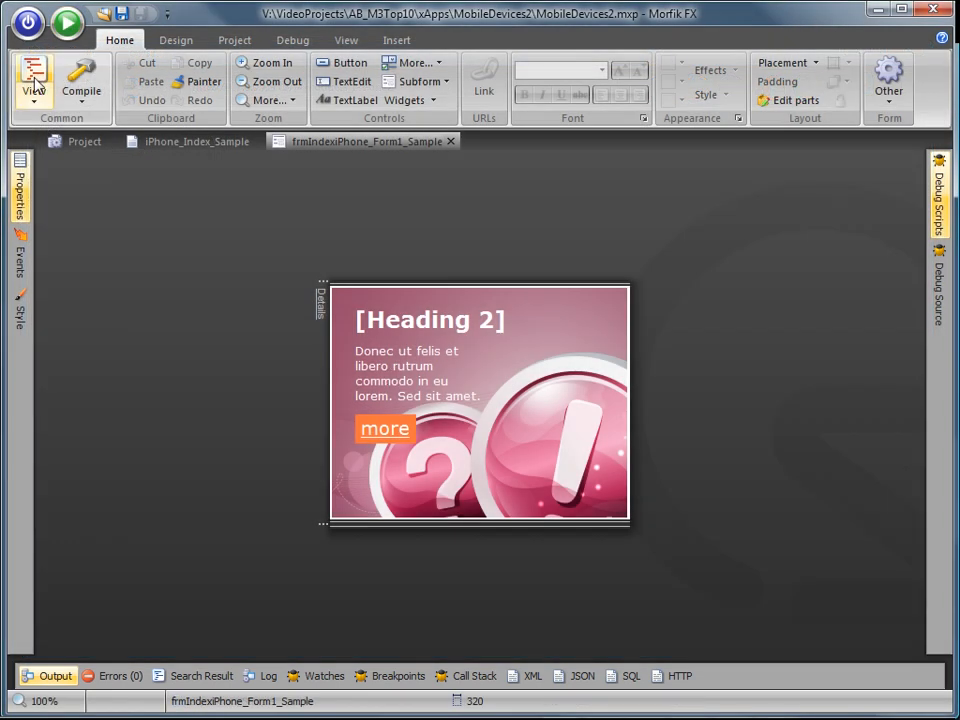
left_click(33, 82)
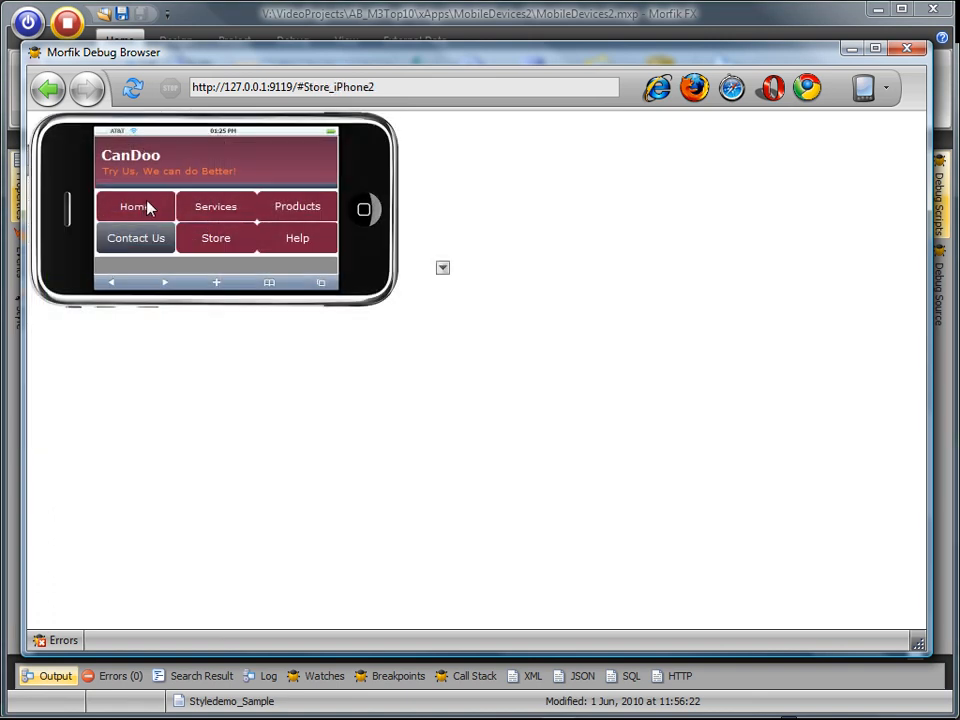
left_click(135, 206)
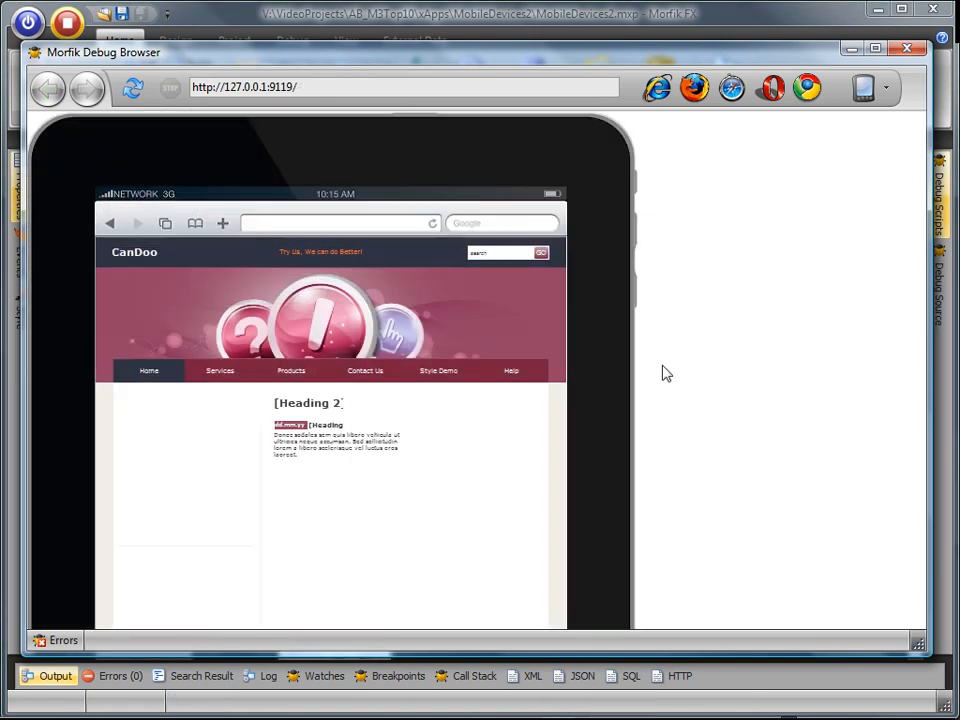
Step: Rerun the project and switch the debug browser back to iPhone portrait emulation
left_click(864, 88)
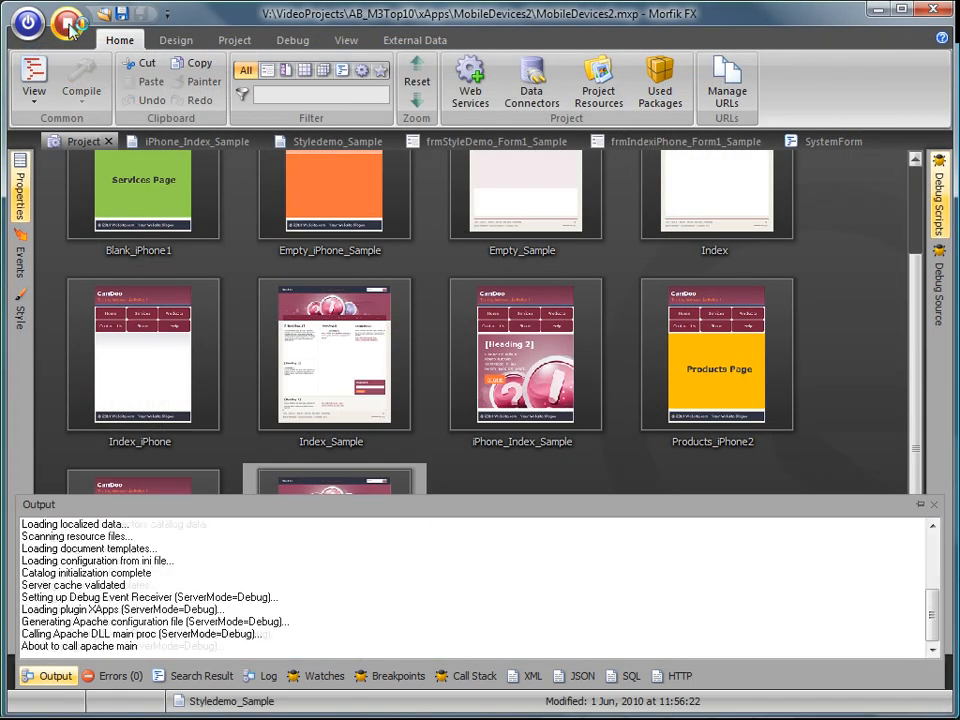
left_click(68, 22)
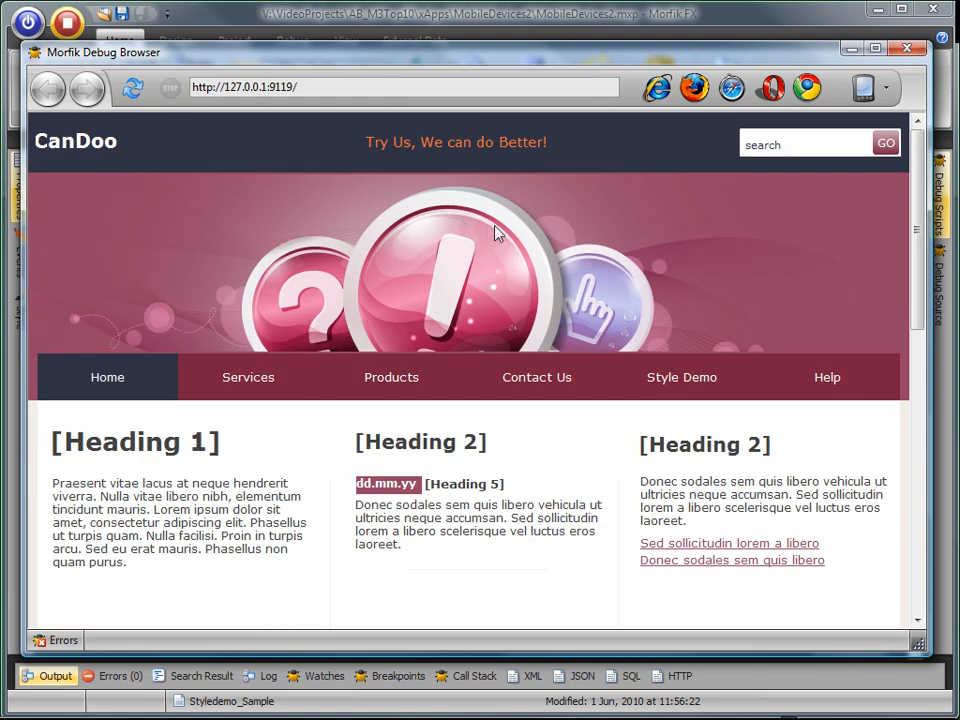
left_click(884, 88)
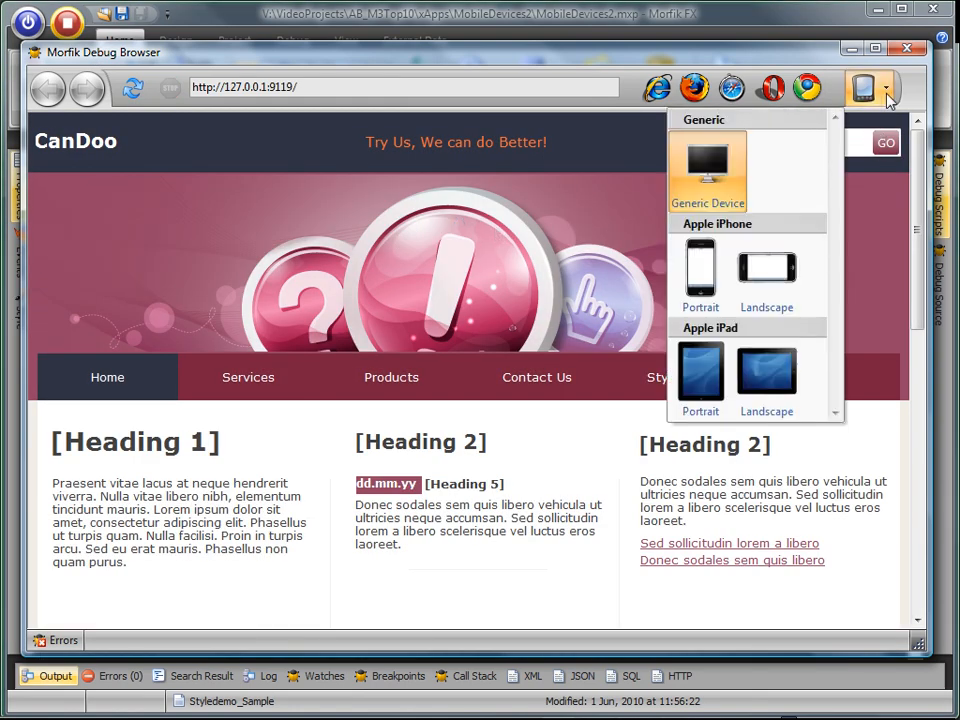
mouse_move(766, 270)
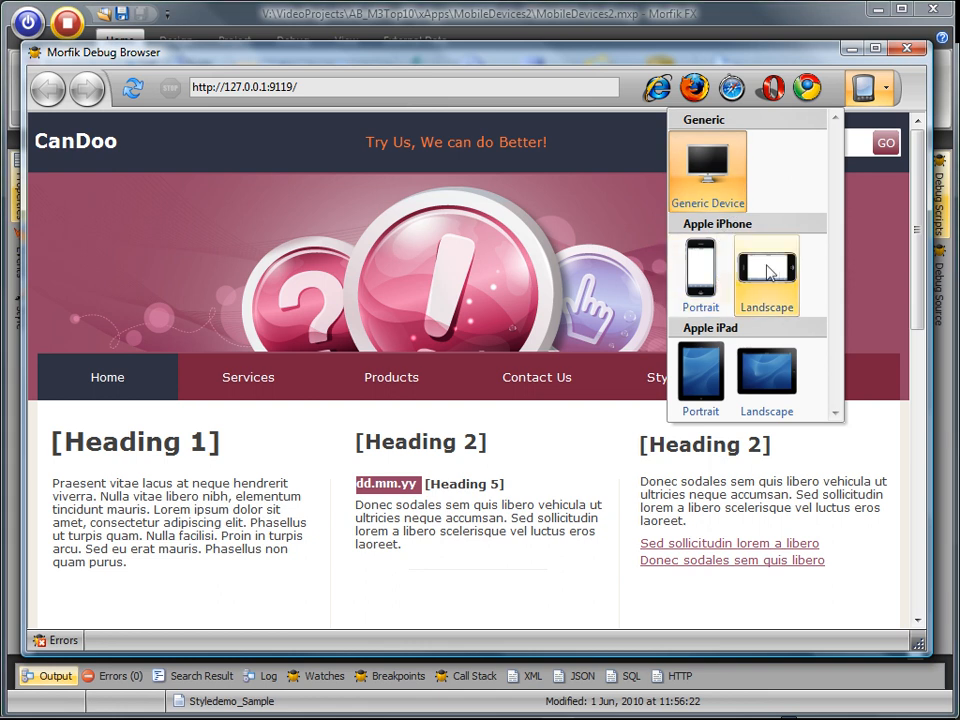
mouse_move(700, 380)
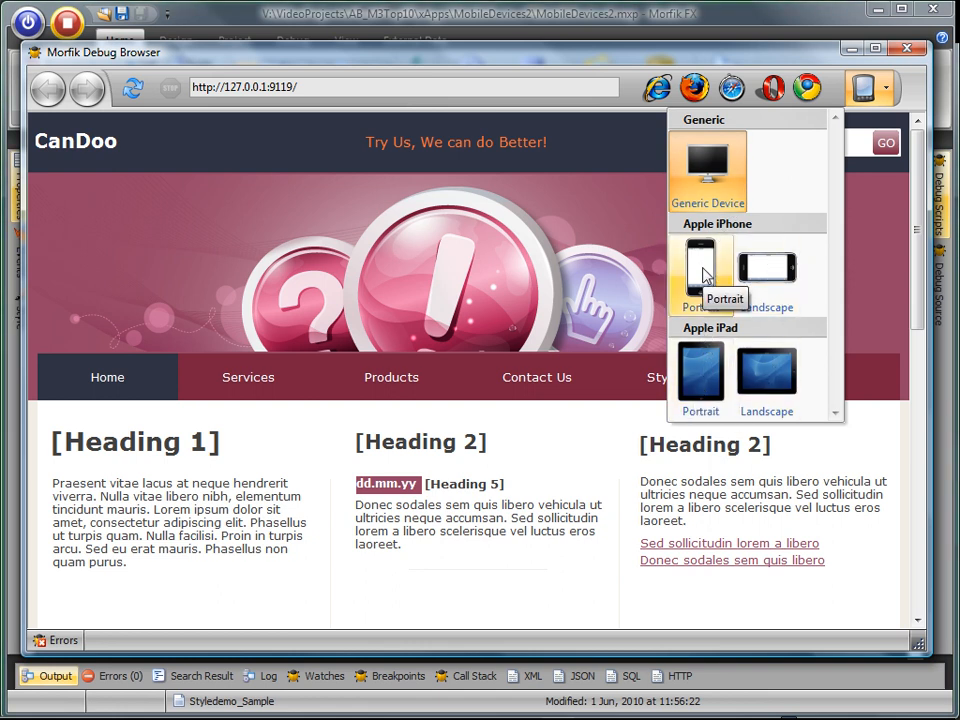
left_click(700, 270)
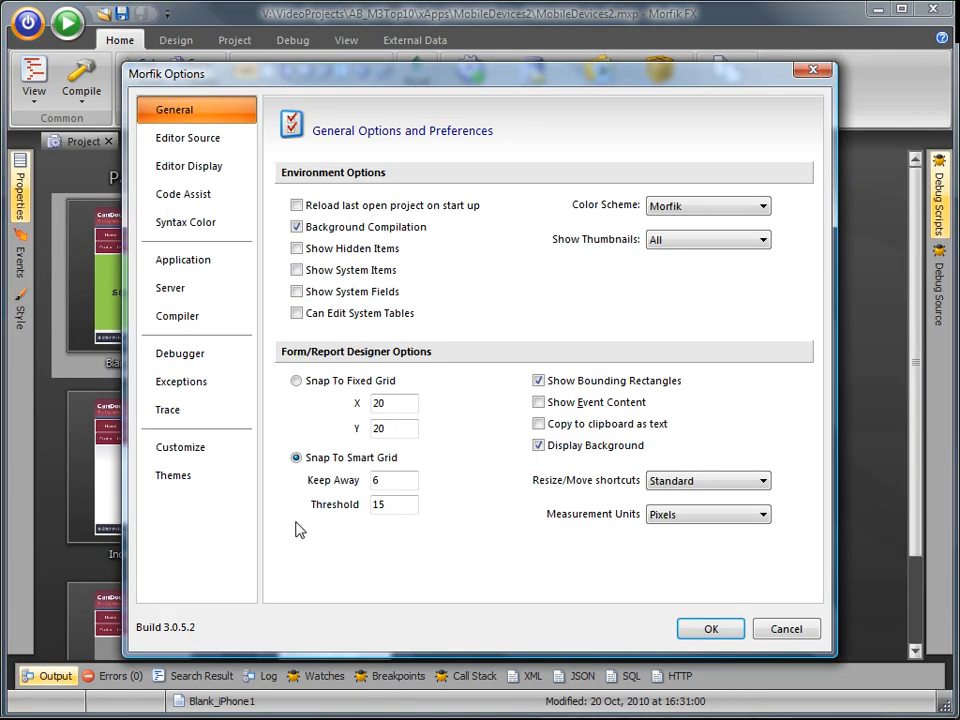
Step: Review the Application Default Page devices, keeping iPhone_Index_Sample as the iPhone page
left_click(183, 259)
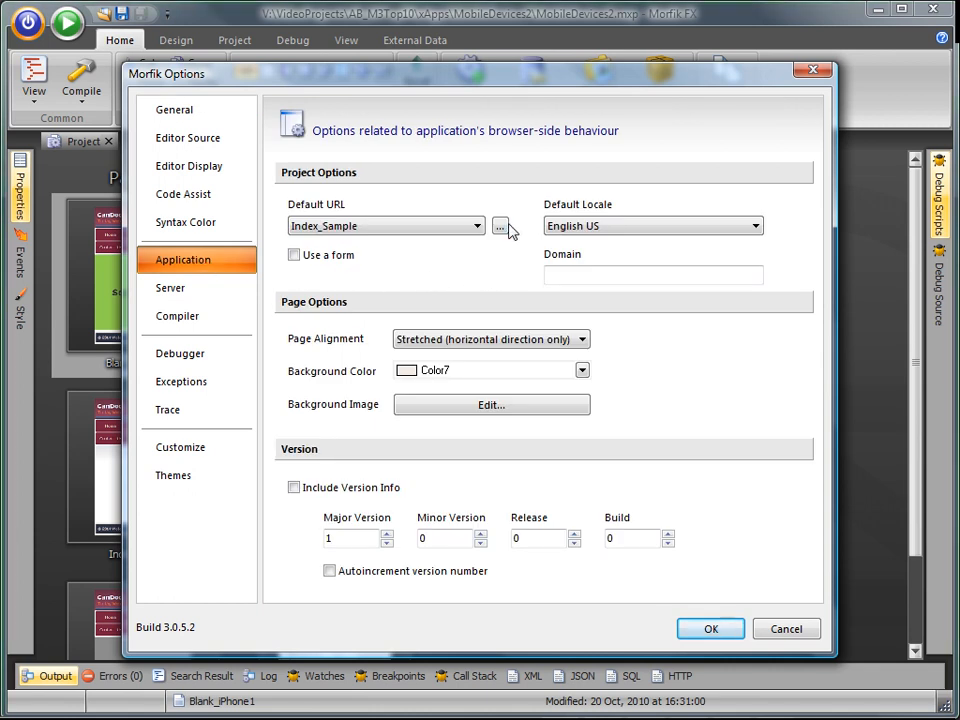
left_click(502, 225)
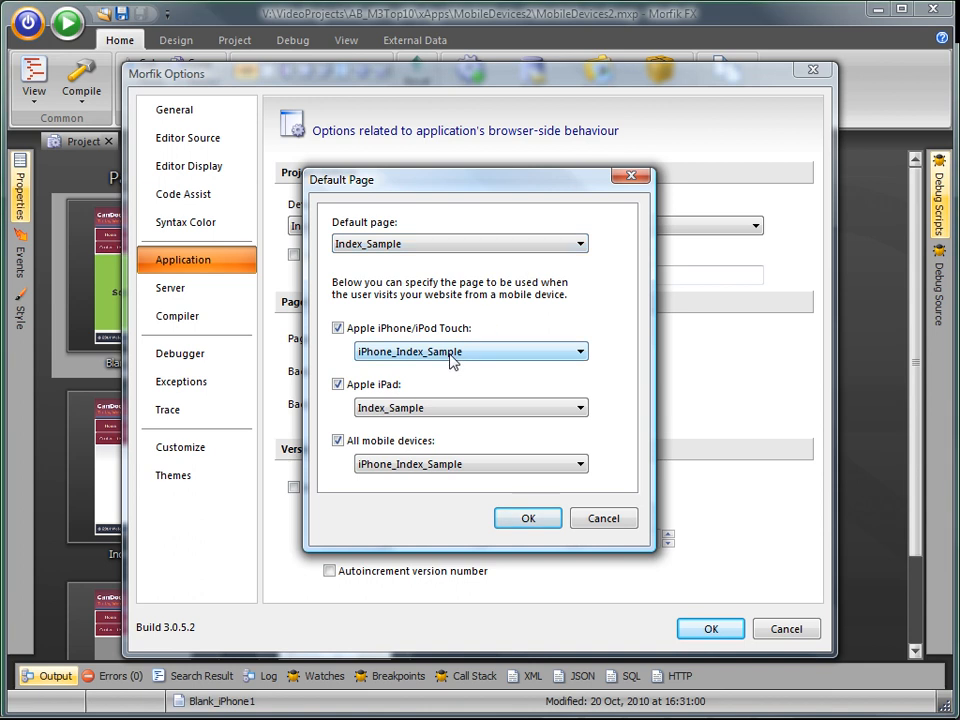
type("ipho")
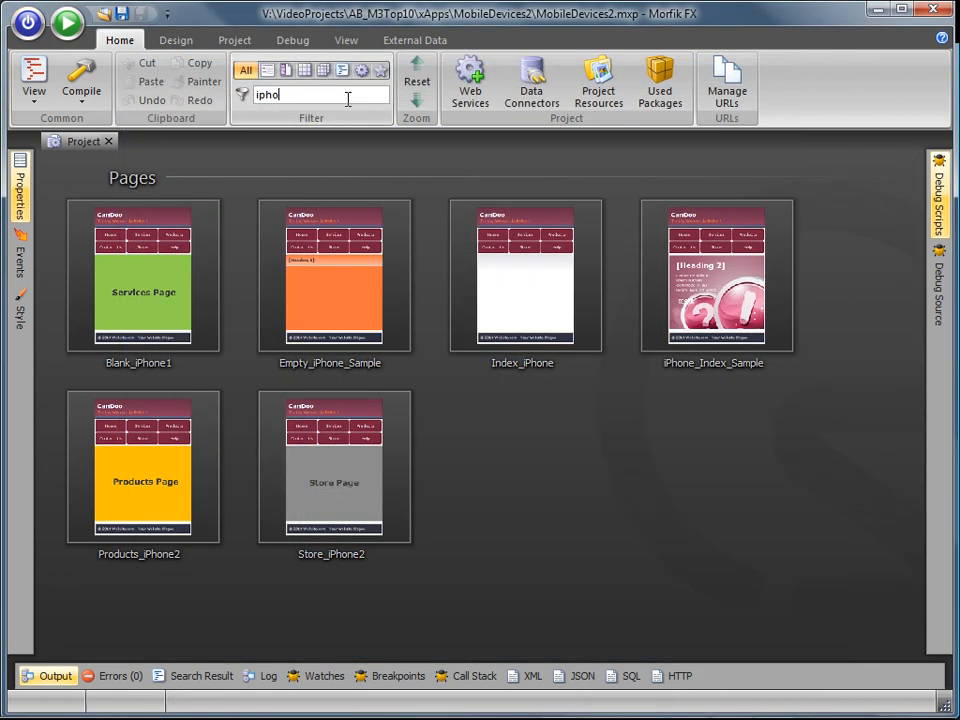
type("ne")
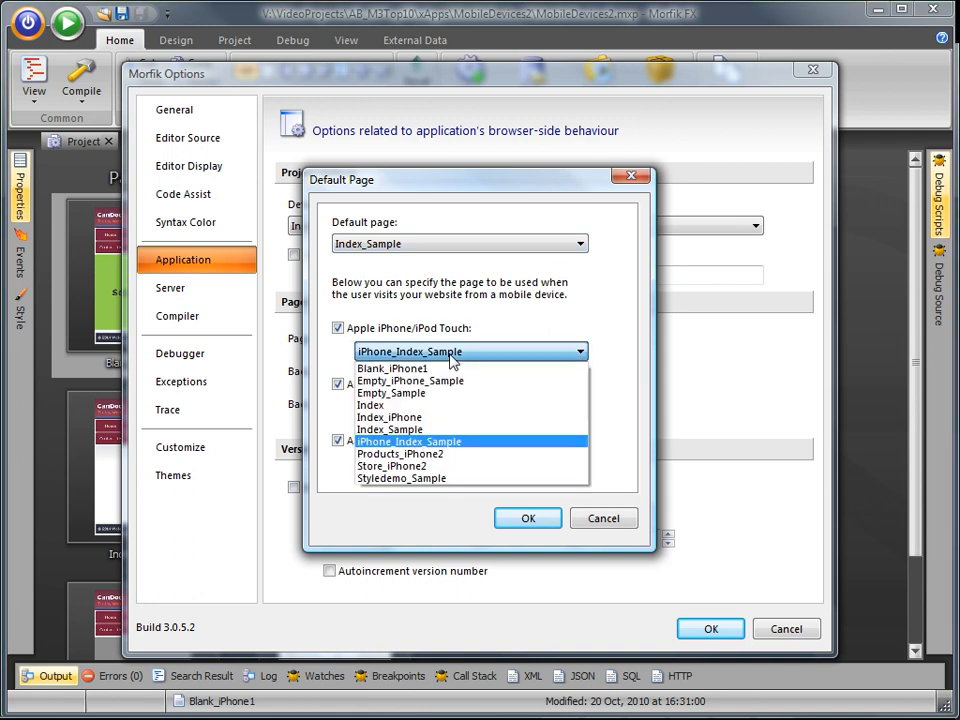
mouse_move(392, 368)
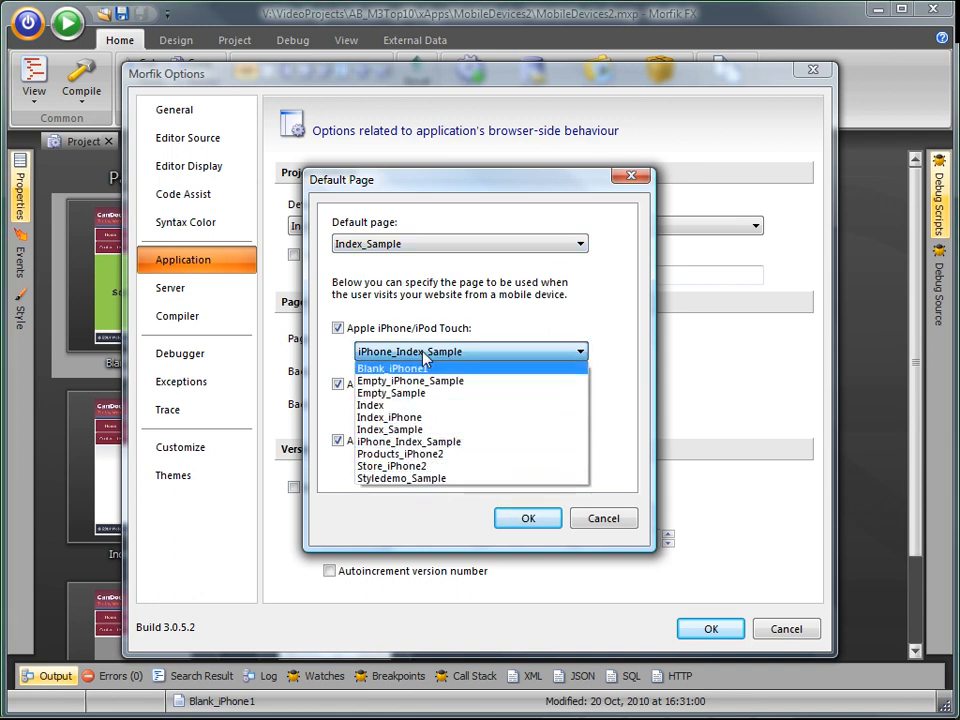
left_click(410, 351)
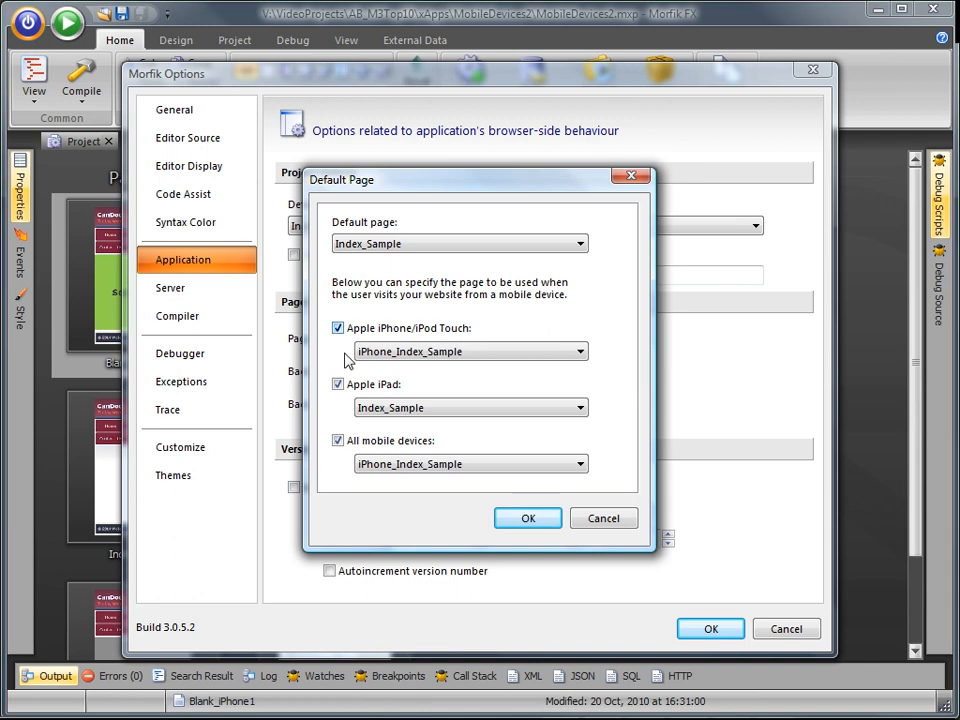
left_click(338, 384)
type("iphone")
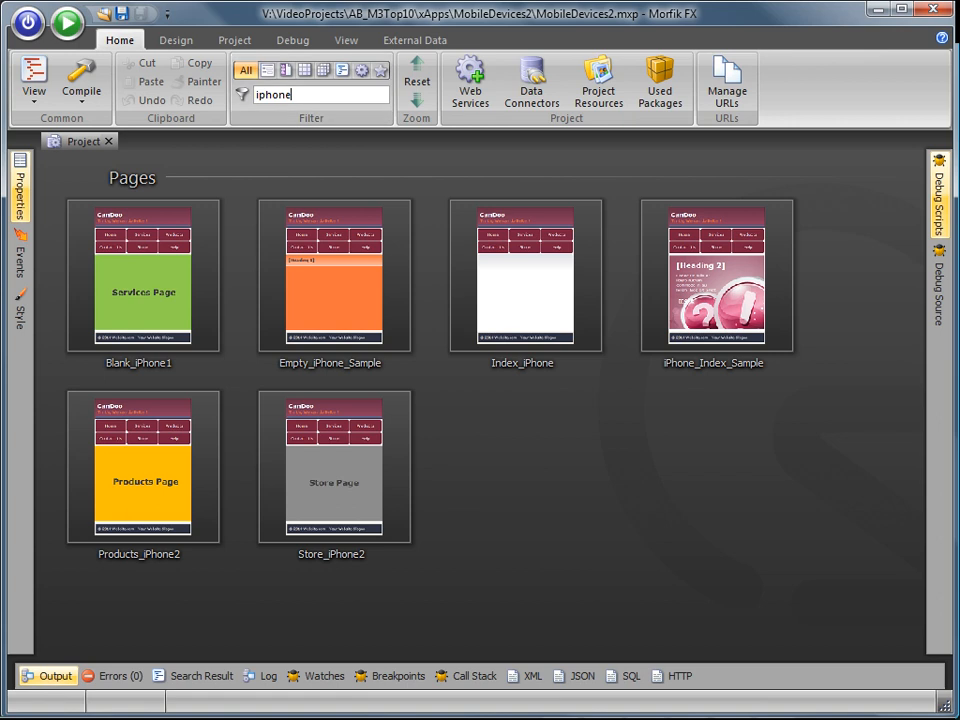
Step: Select the existing text in the Home ribbon's page Filter box
triple_click(290, 94)
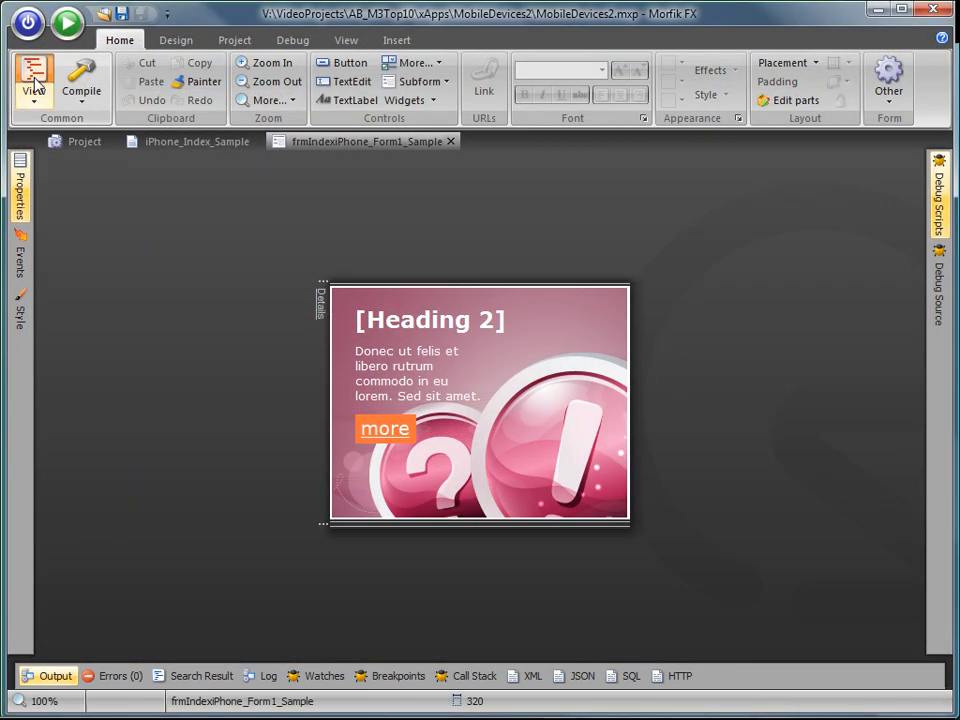
Step: Open frmRoot_iPhone and check the Home (iPhone_Index) and Services (Blank_iPhone1) hyperlinks
left_click(33, 80)
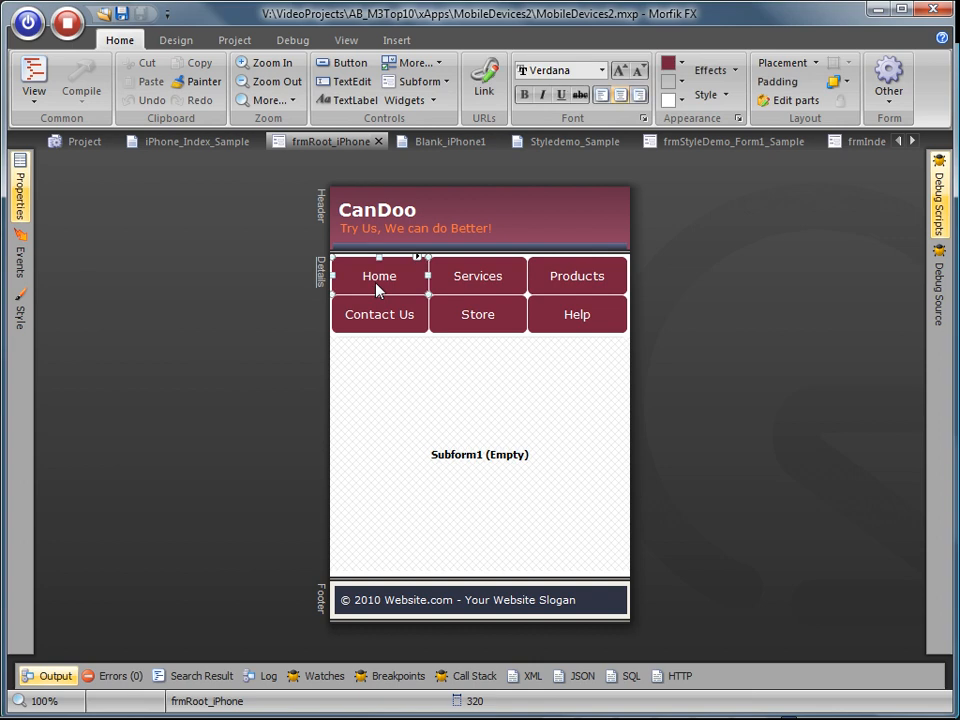
left_click(379, 275)
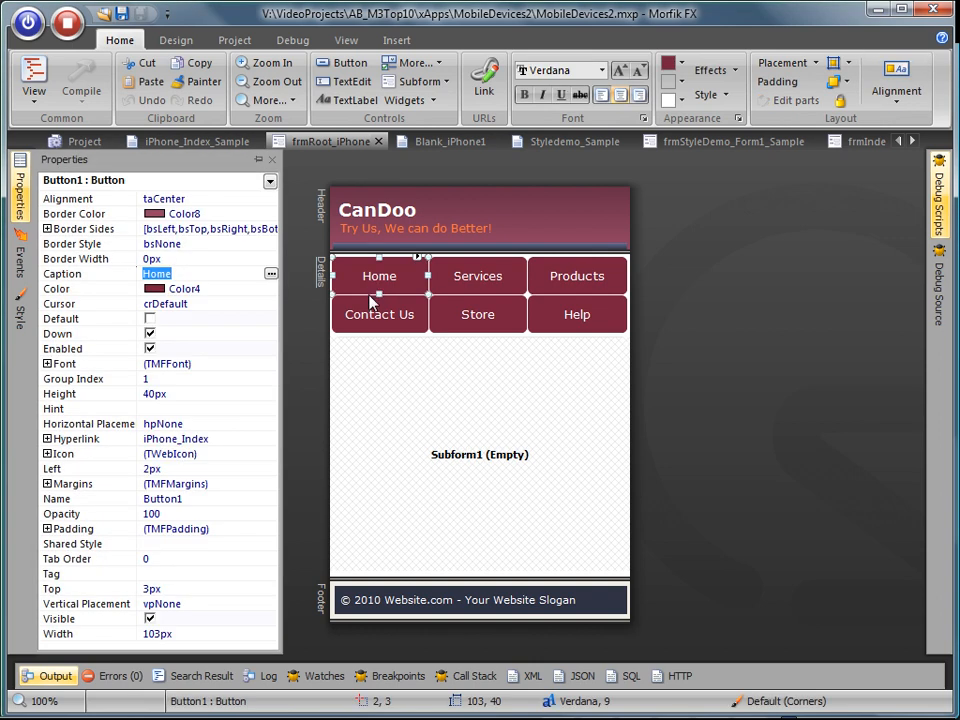
left_click(175, 438)
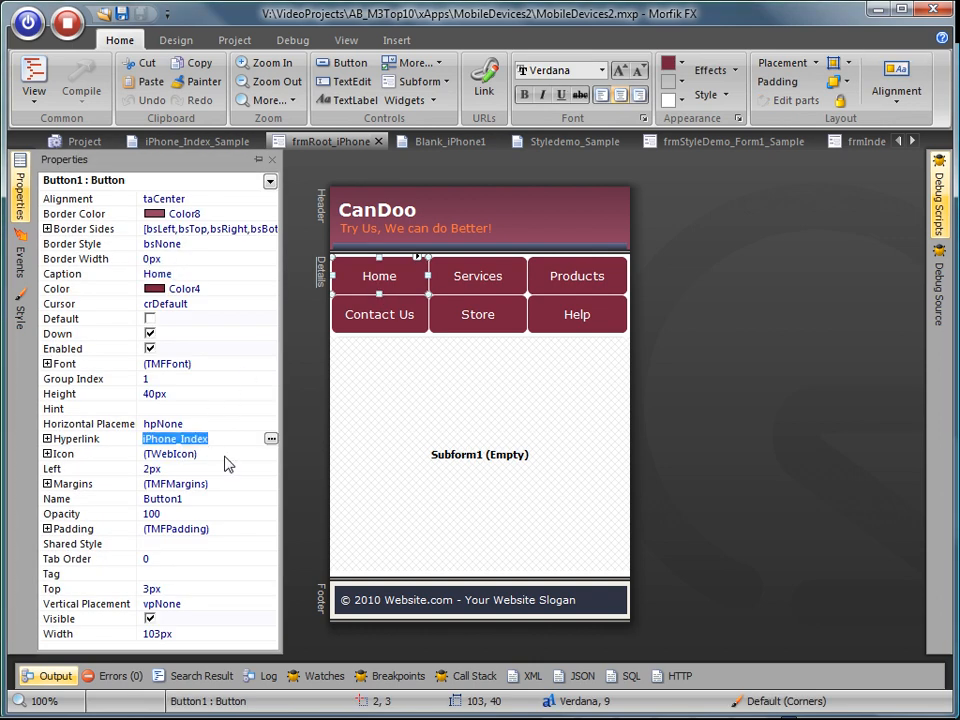
left_click(477, 276)
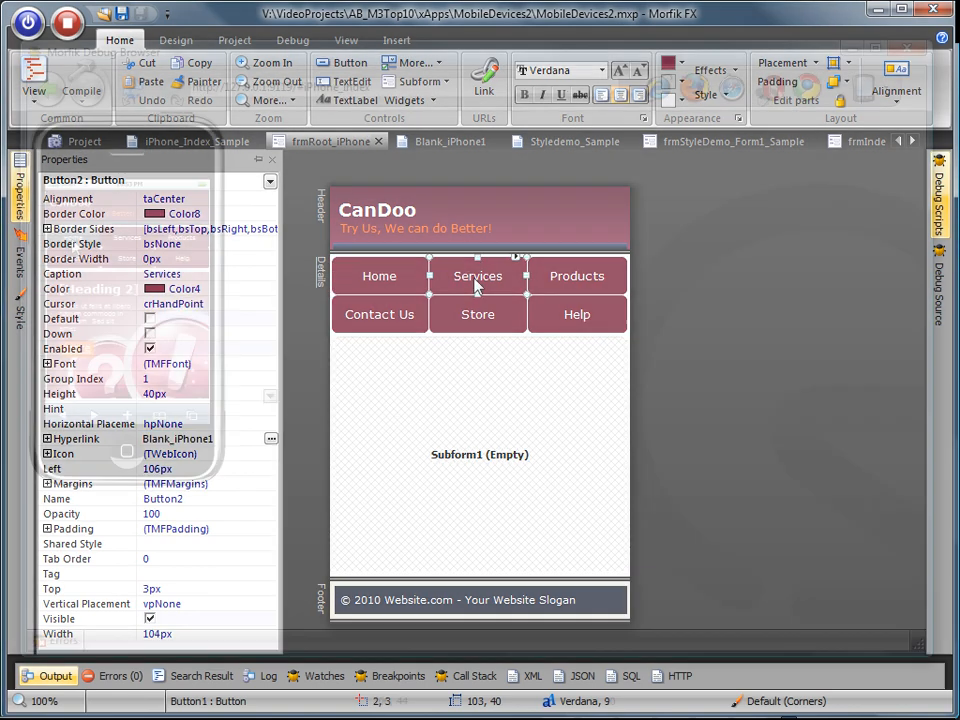